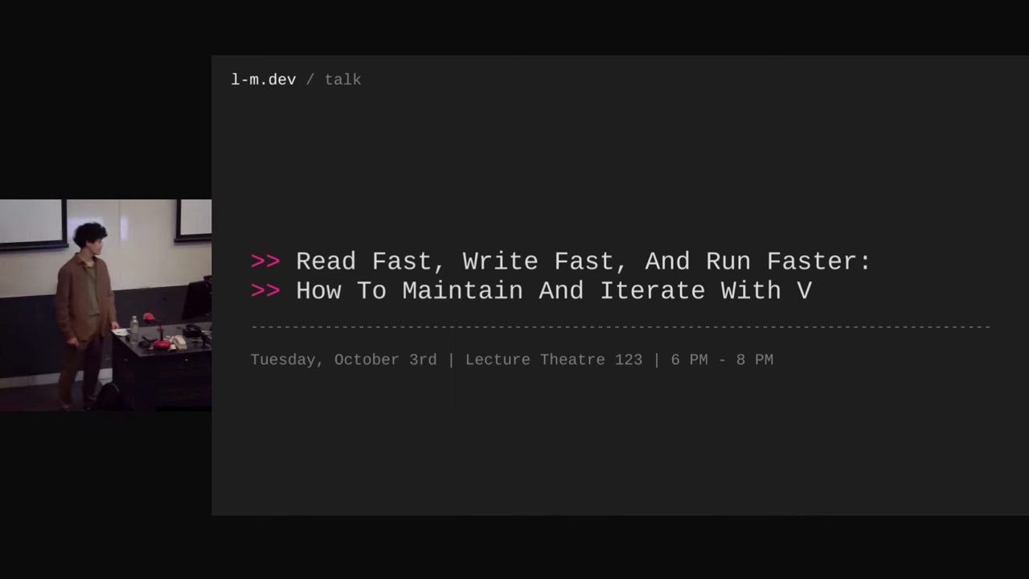
{"action": "key", "text": "Right"}
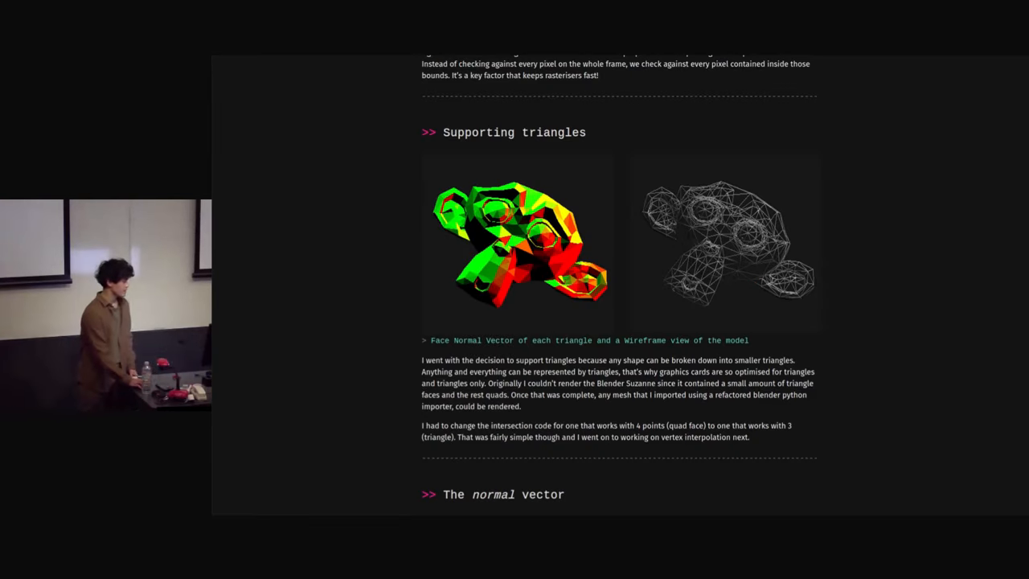
{"action": "scroll", "scroll_direction": "down", "scroll_amount": 3}
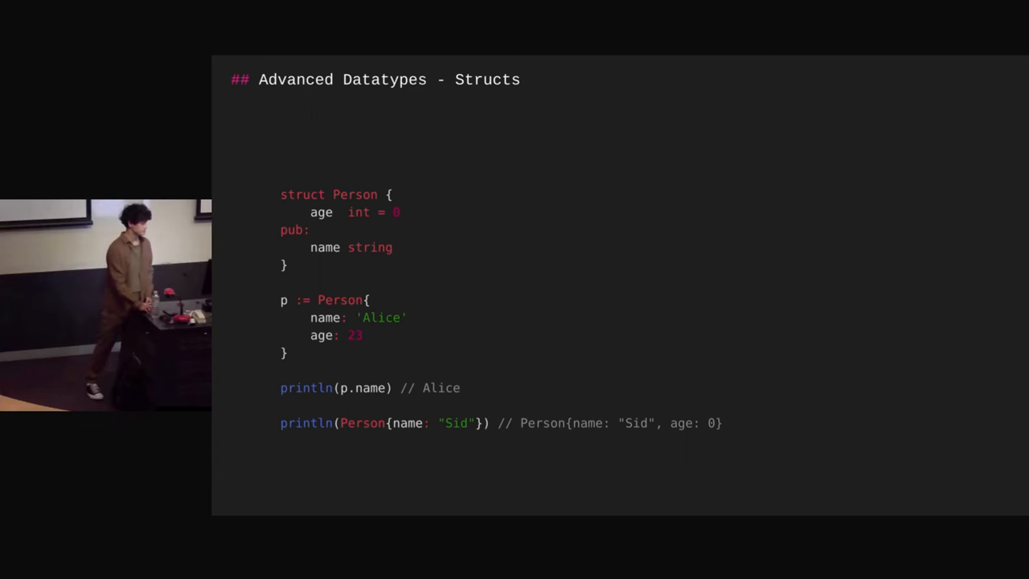
{"action": "key", "text": "Right"}
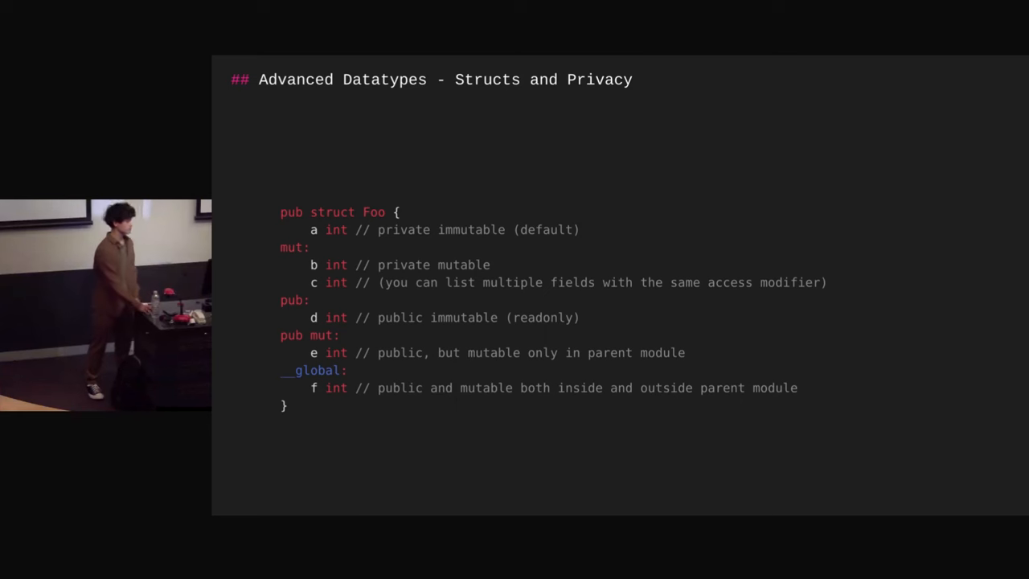
{"action": "key", "text": "Right"}
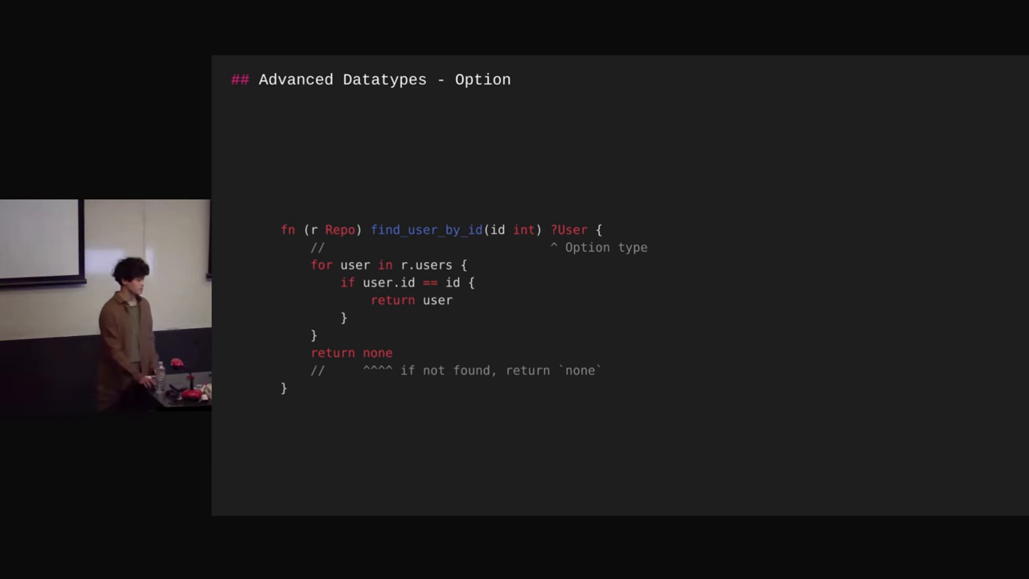
{"action": "key", "text": "Right"}
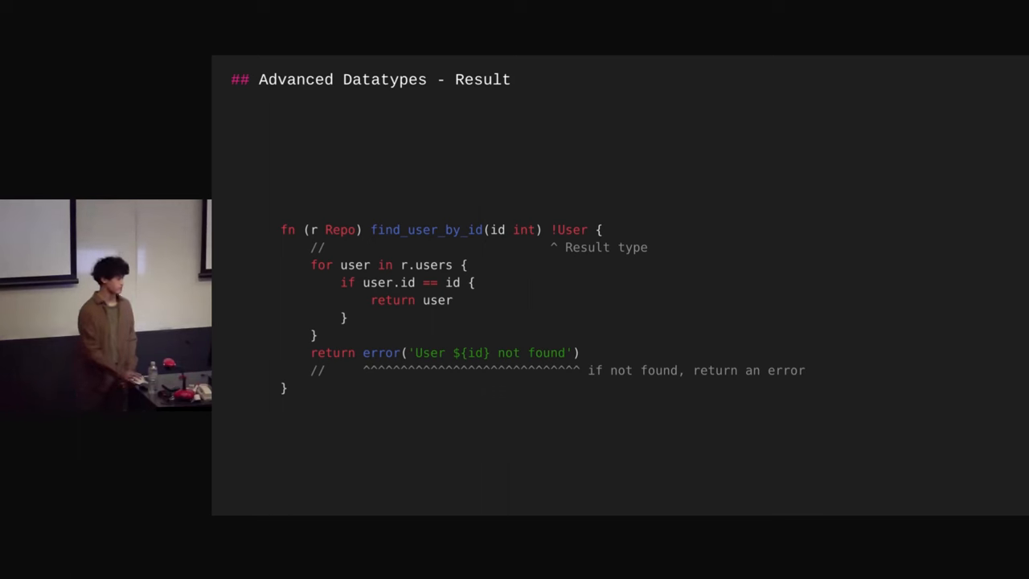
{"action": "key", "text": "Right"}
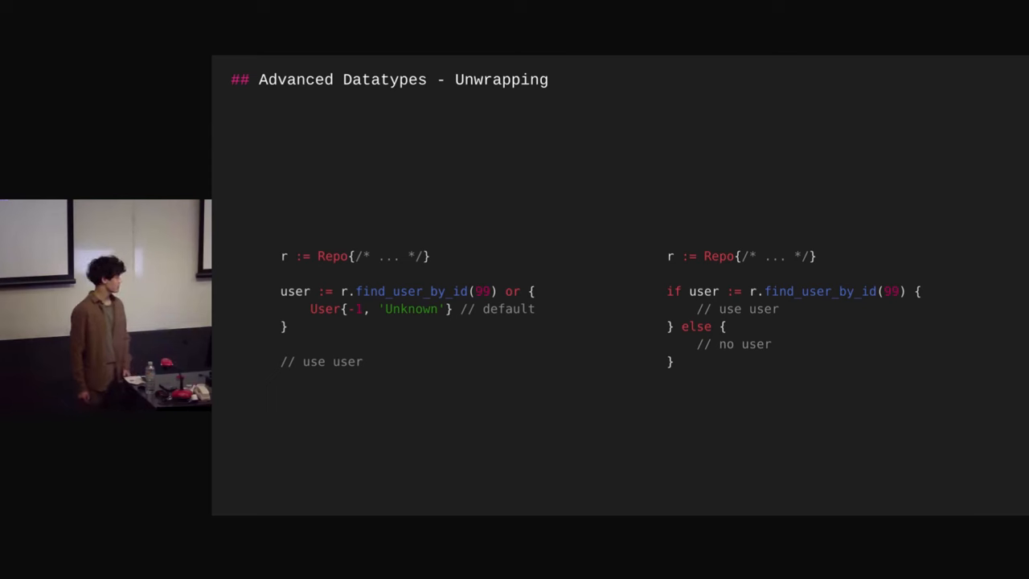
{"action": "key", "text": "Right"}
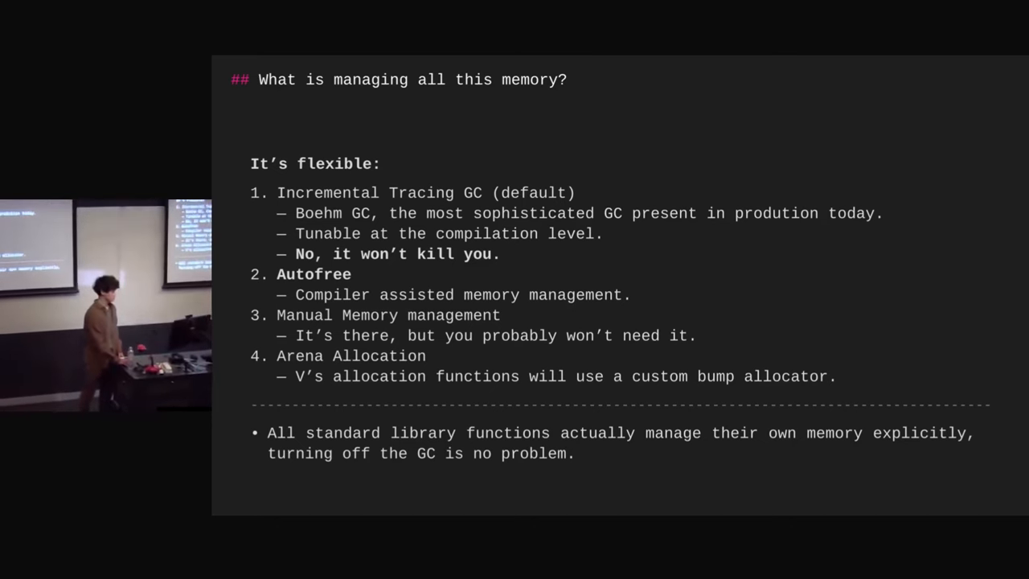
{"action": "key", "text": "Right"}
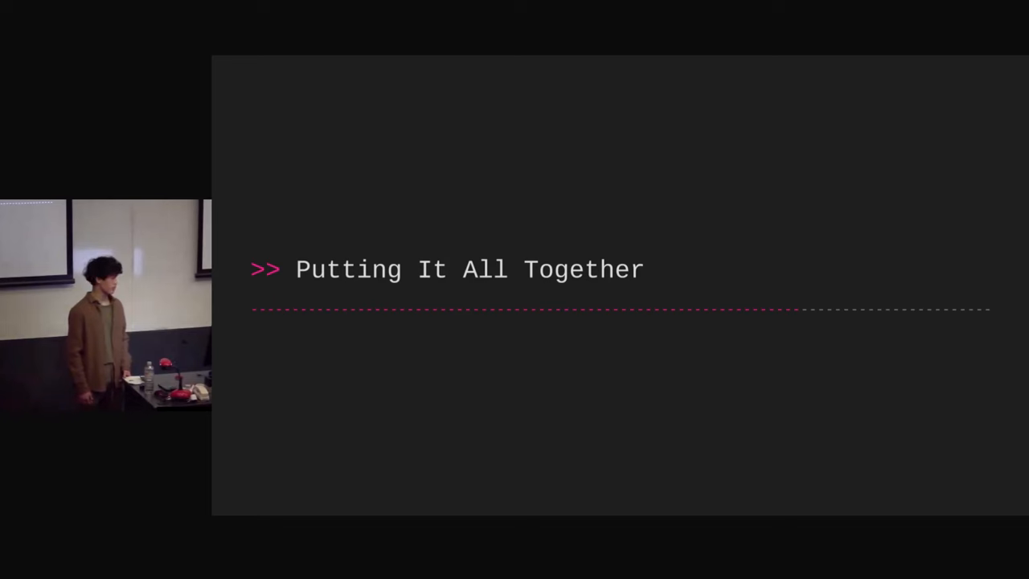
{"action": "key", "text": "Right"}
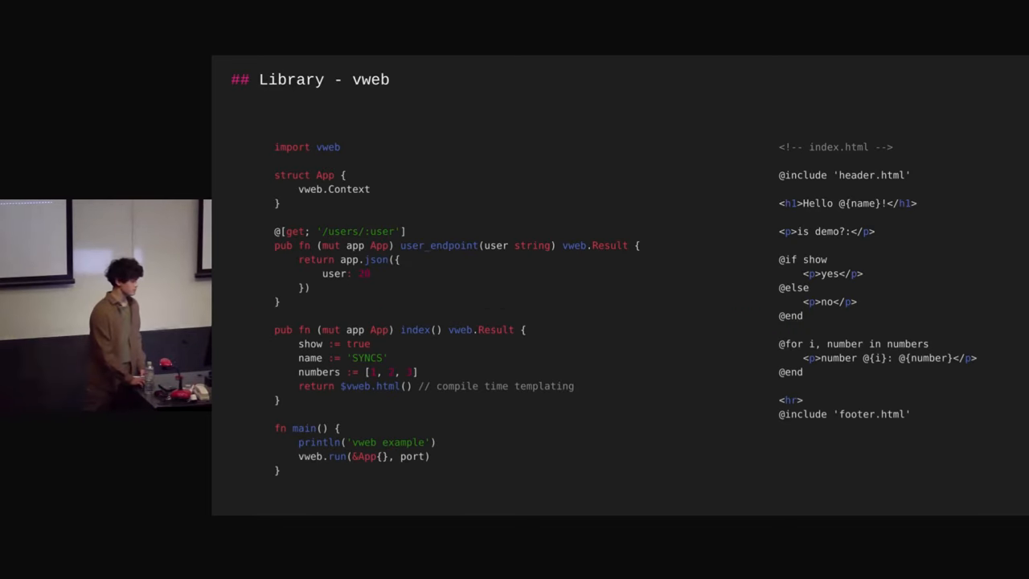